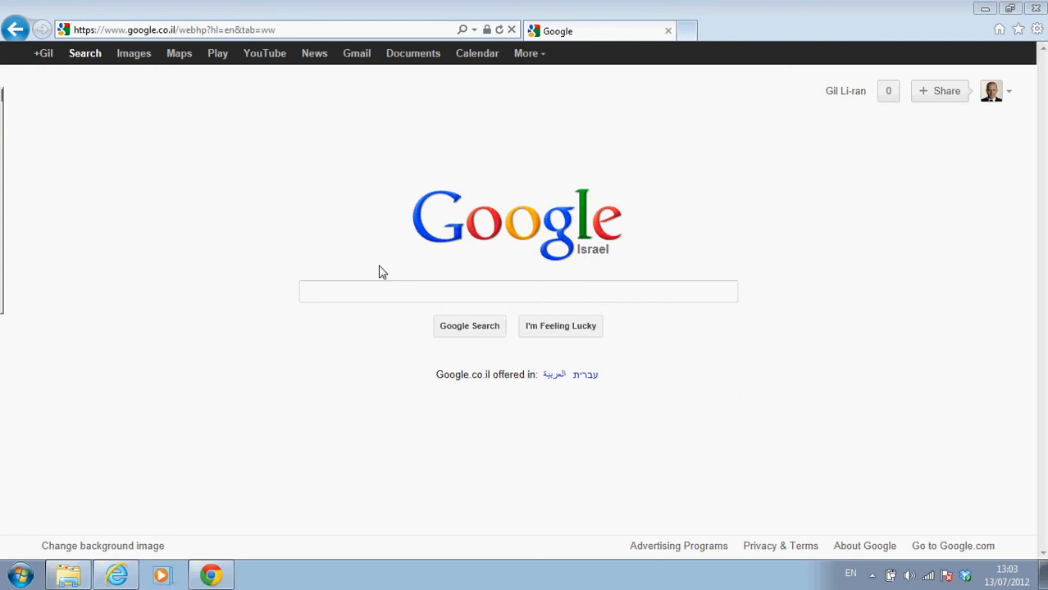
# Search Google for 'google drive'.
pyautogui.click(518, 291)
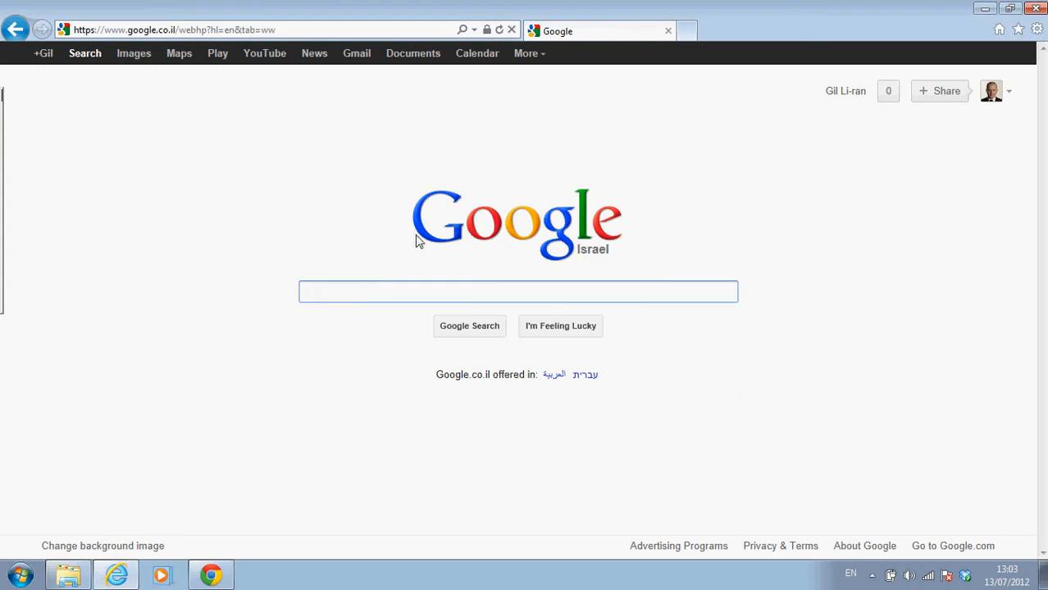
pyautogui.moveTo(437, 220)
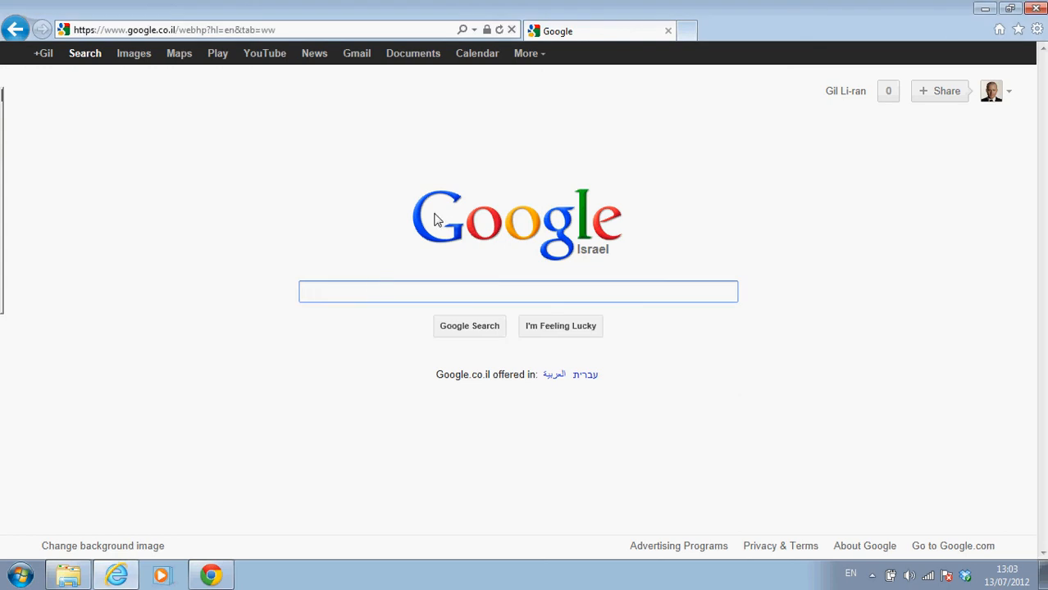
pyautogui.moveTo(228, 355)
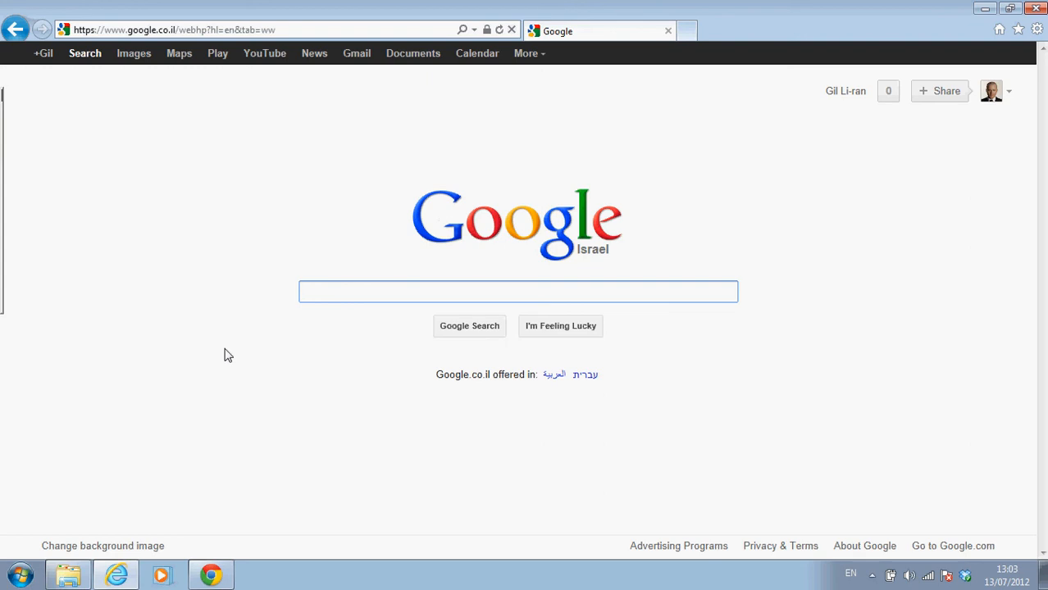
pyautogui.write('google drive')
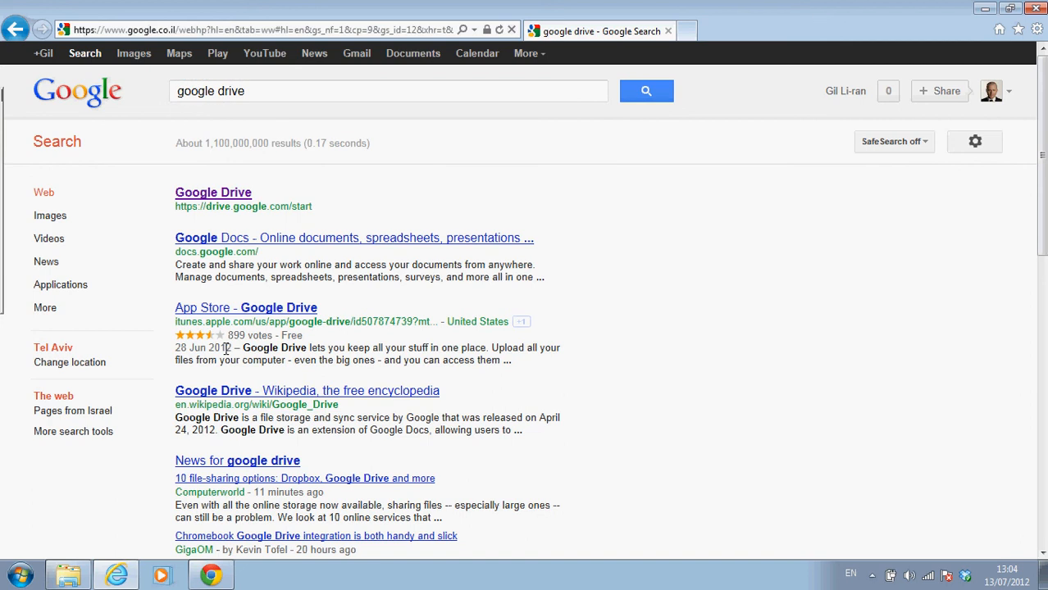
pyautogui.moveTo(221, 200)
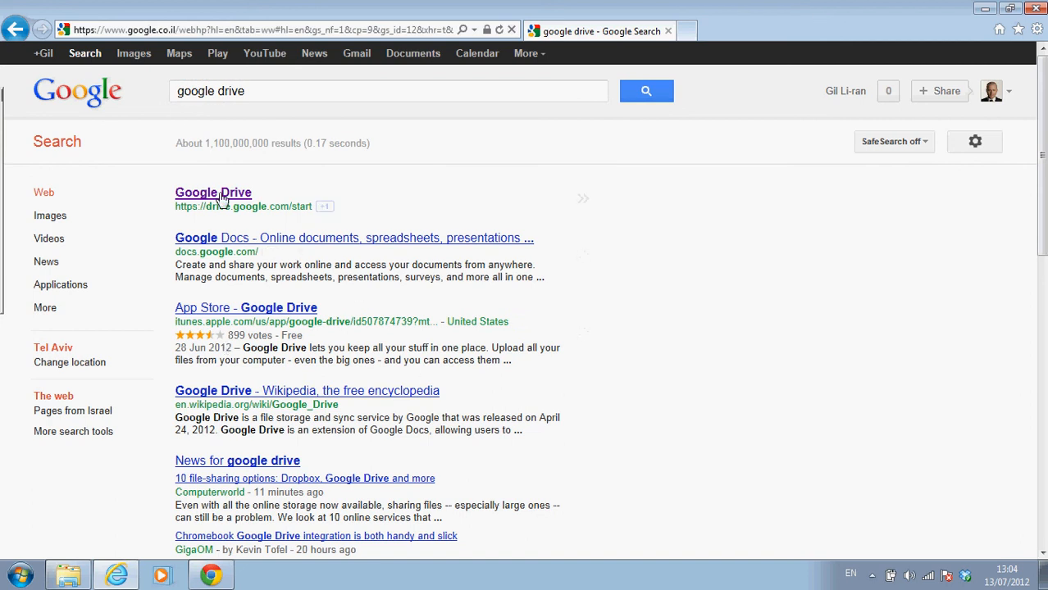
# Open the Google Drive result and start the free 5 GB plan.
pyautogui.click(213, 192)
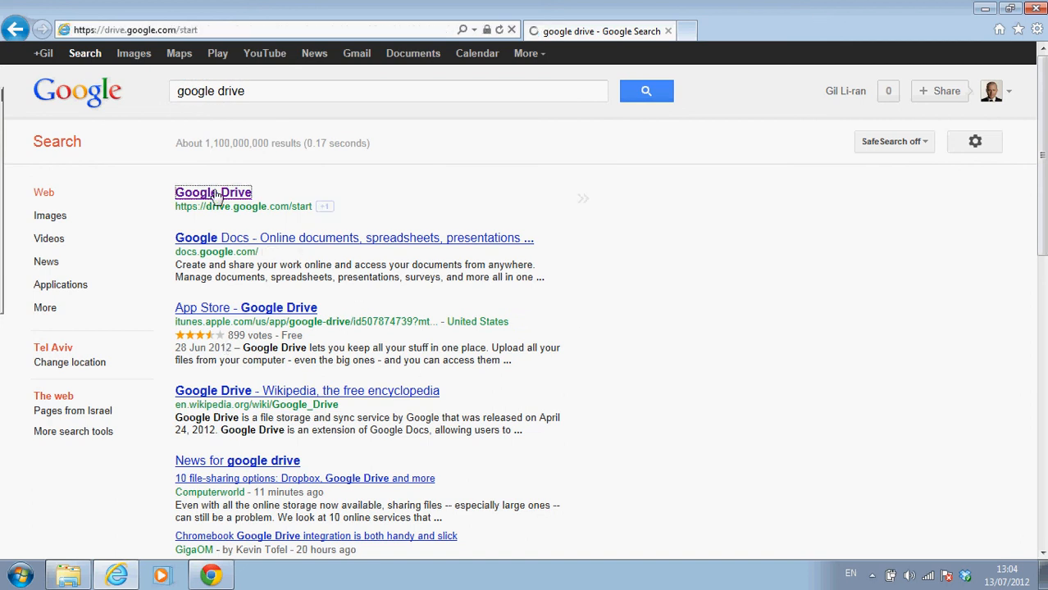
pyautogui.click(214, 192)
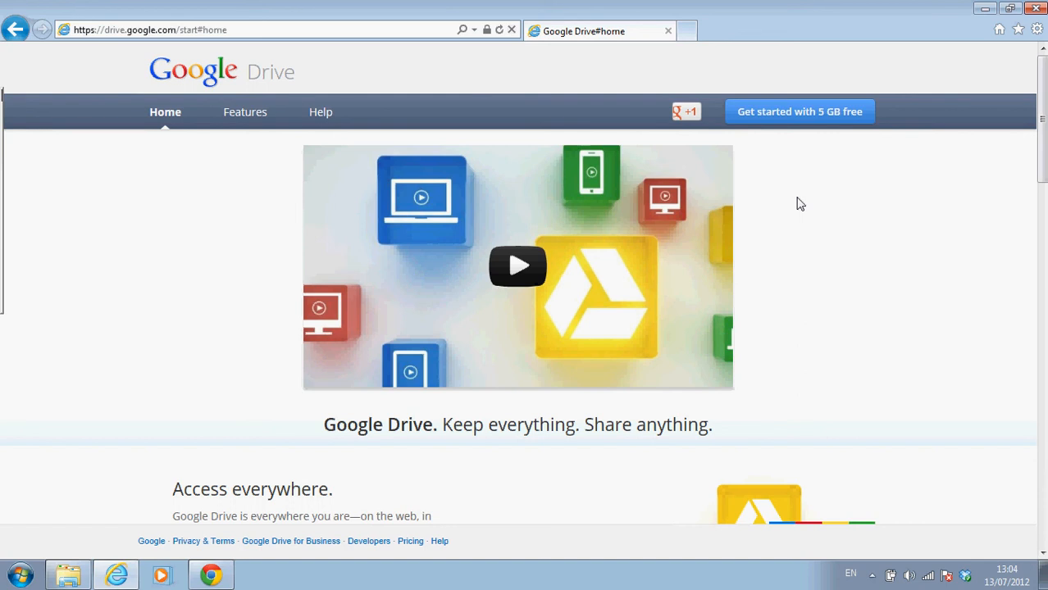
pyautogui.moveTo(801, 112)
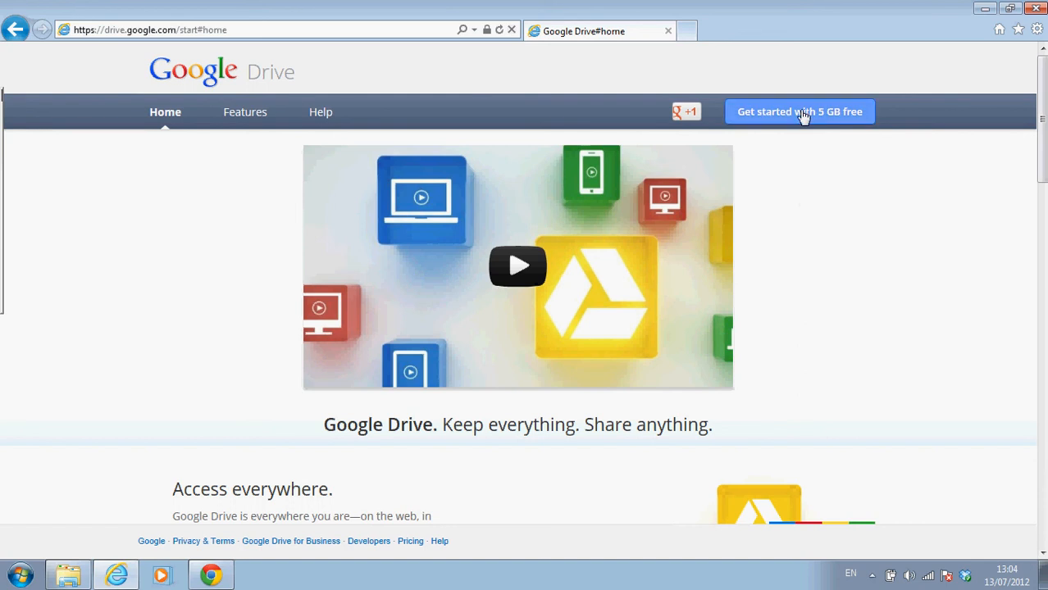
pyautogui.click(799, 112)
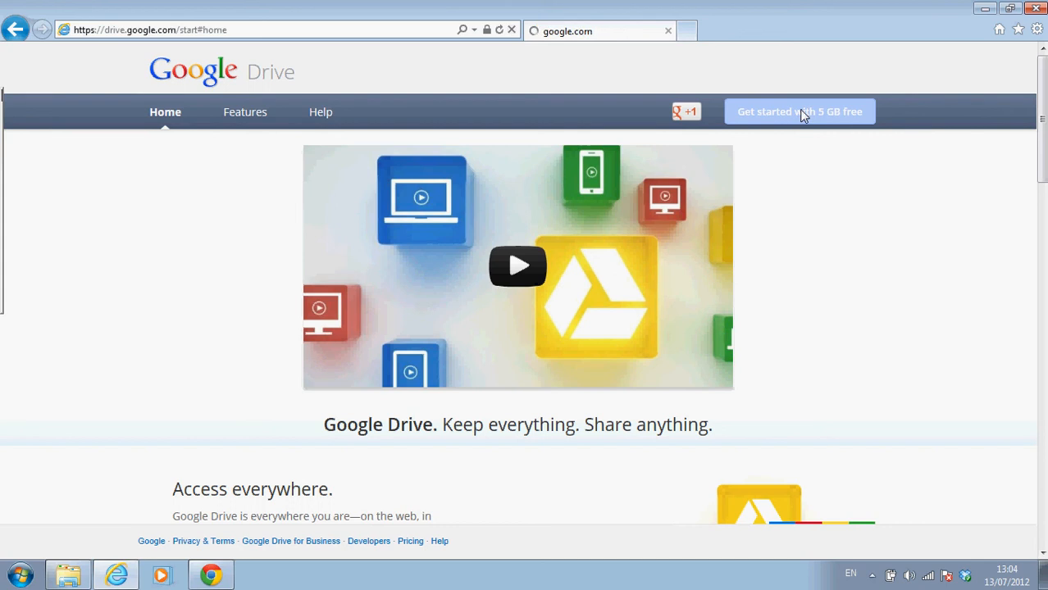
pyautogui.click(799, 111)
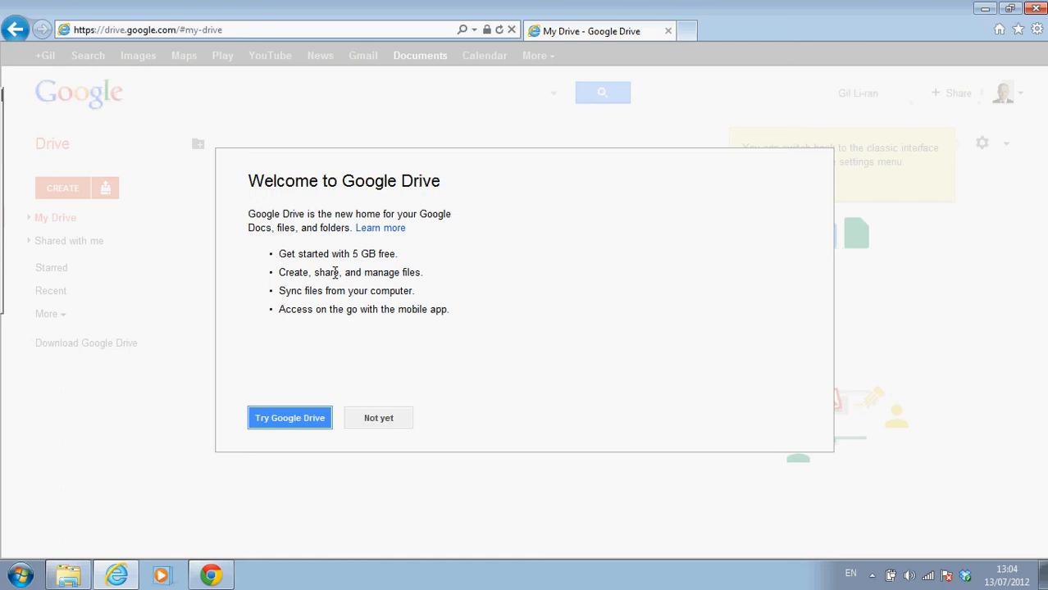
pyautogui.moveTo(290, 419)
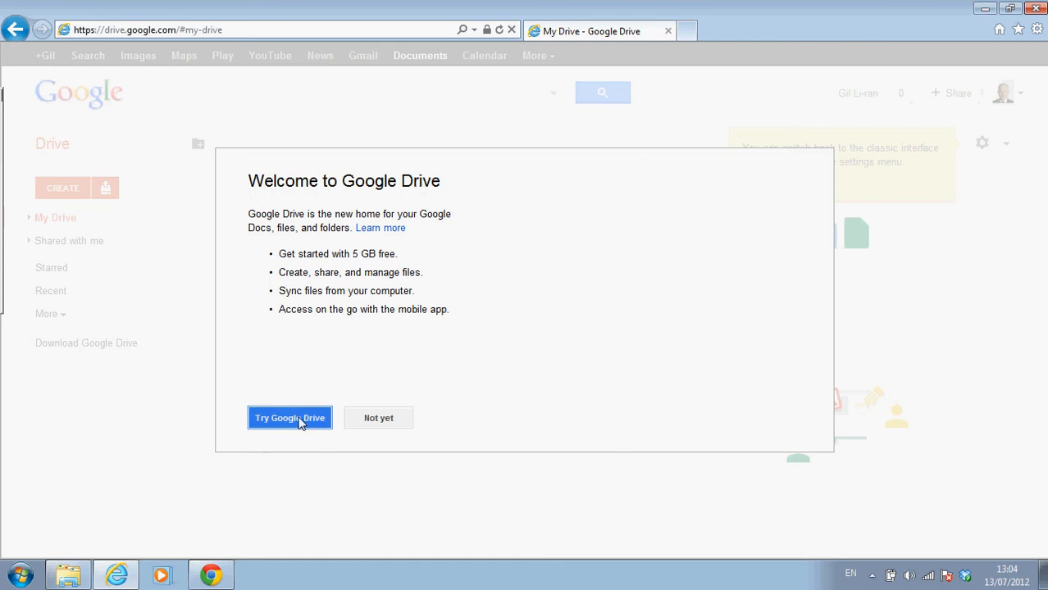
# Accept 'Try Google Drive' and bring up the Google Drive for PC download page.
pyautogui.click(290, 419)
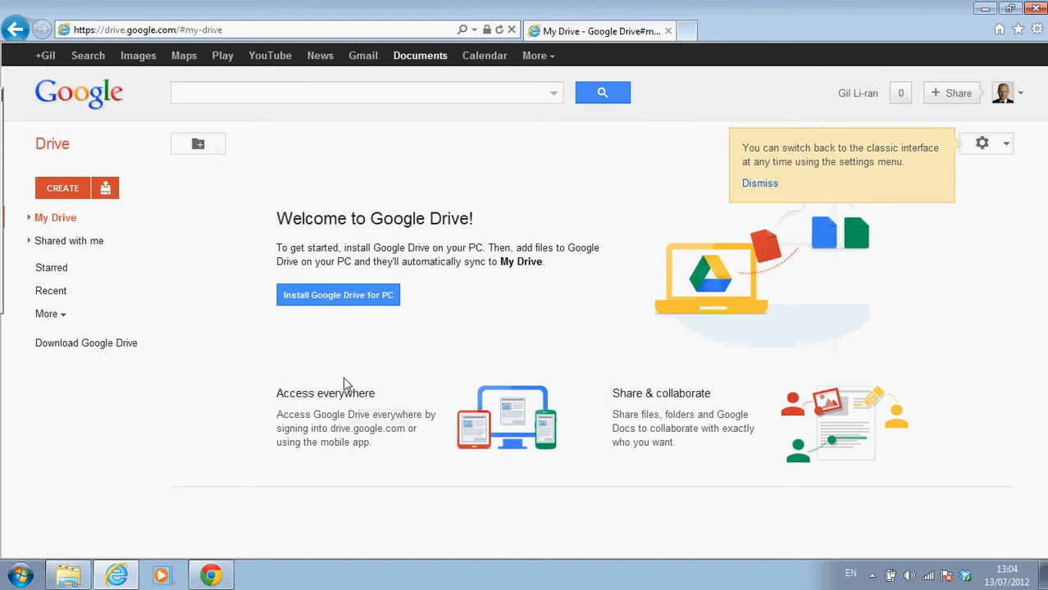
pyautogui.moveTo(338, 295)
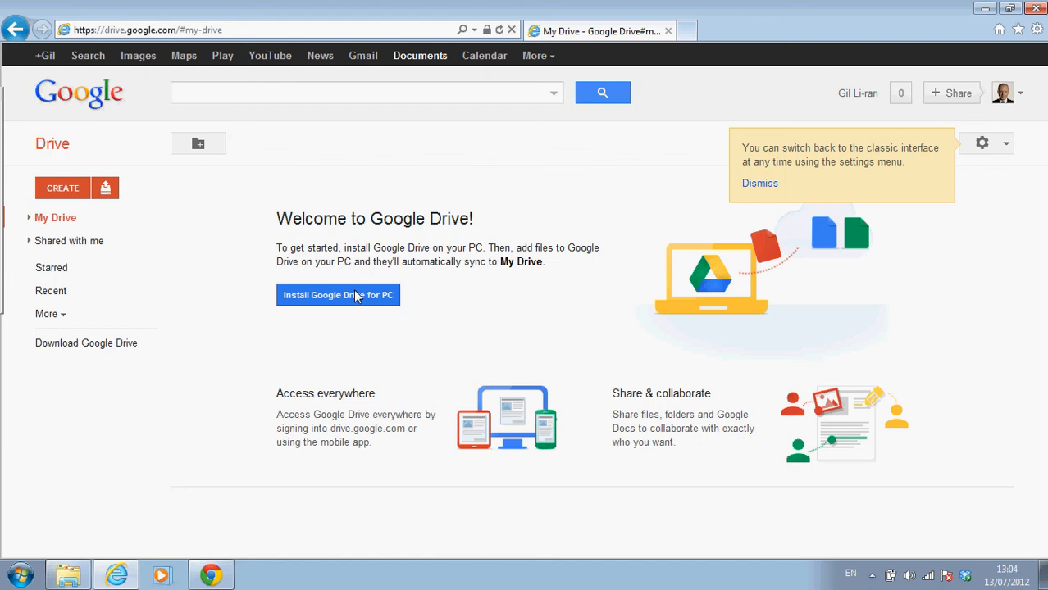
pyautogui.moveTo(350, 304)
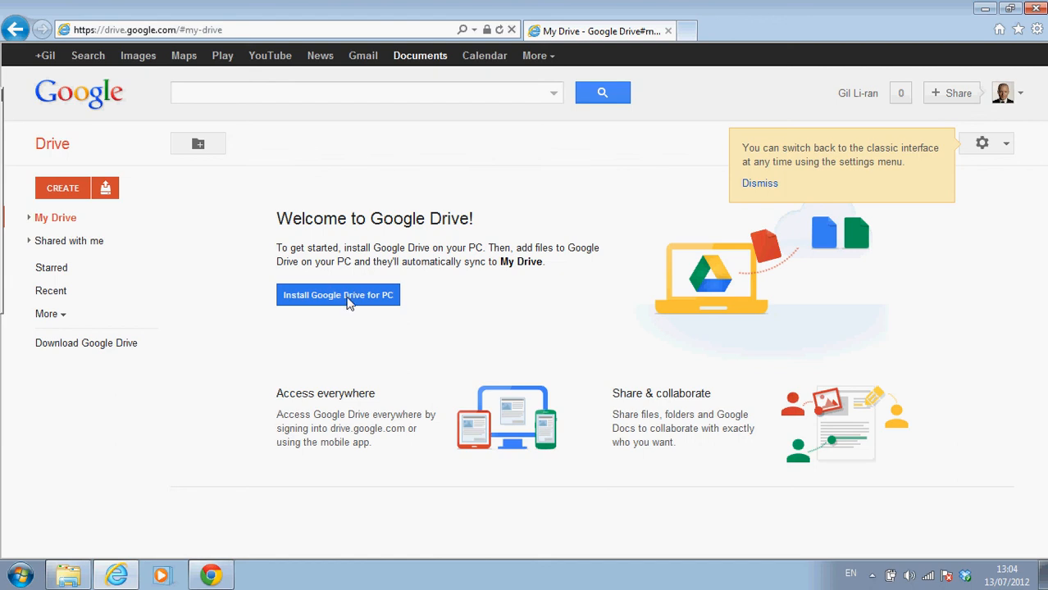
pyautogui.click(338, 295)
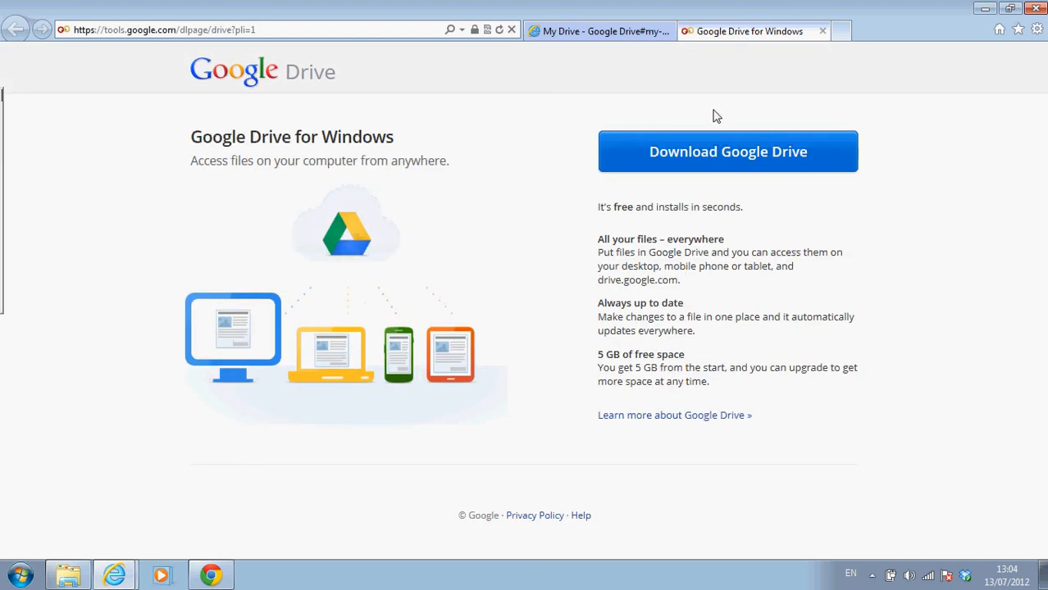
# Download Google Drive for Windows, opting out of usage statistics, and accept the terms.
pyautogui.click(727, 151)
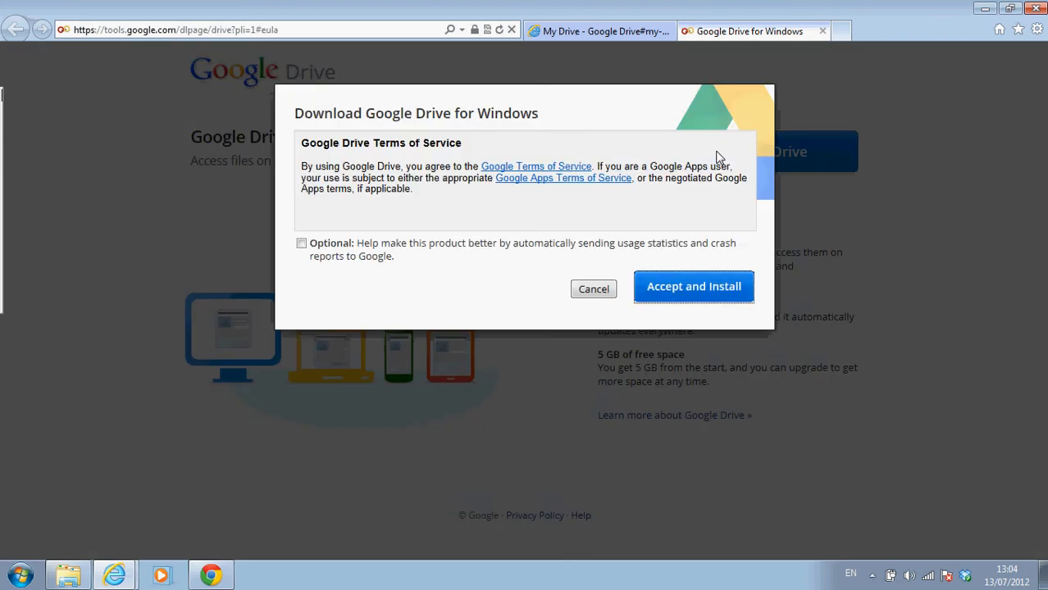
pyautogui.click(301, 243)
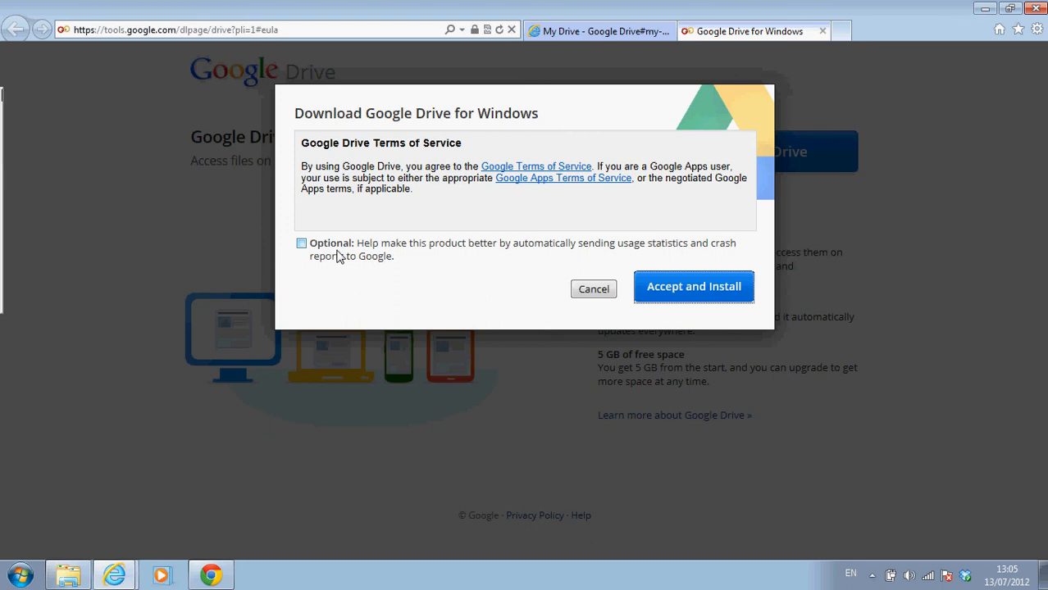
pyautogui.moveTo(402, 243)
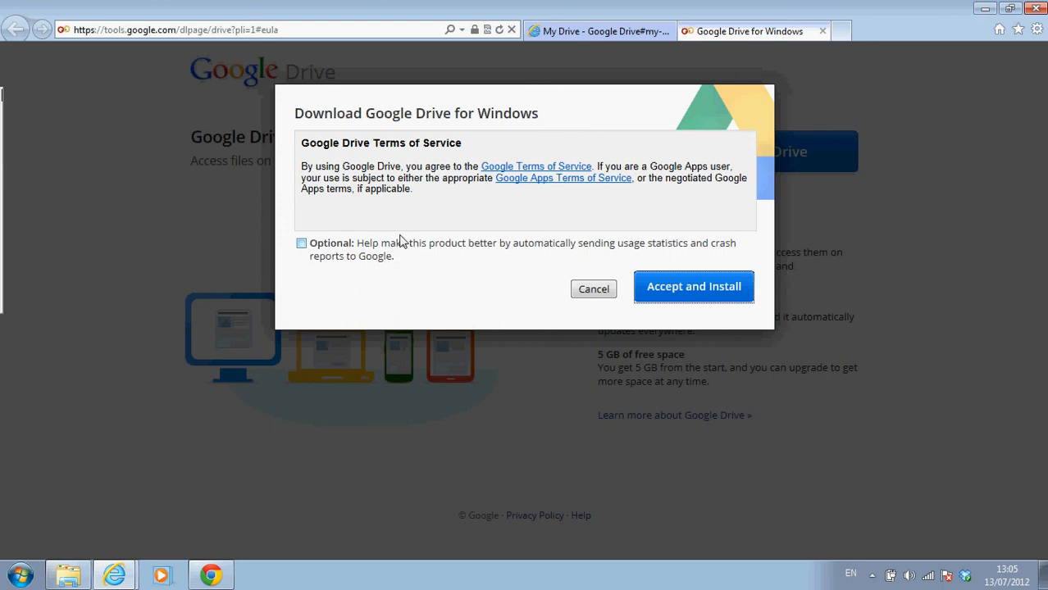
pyautogui.click(693, 287)
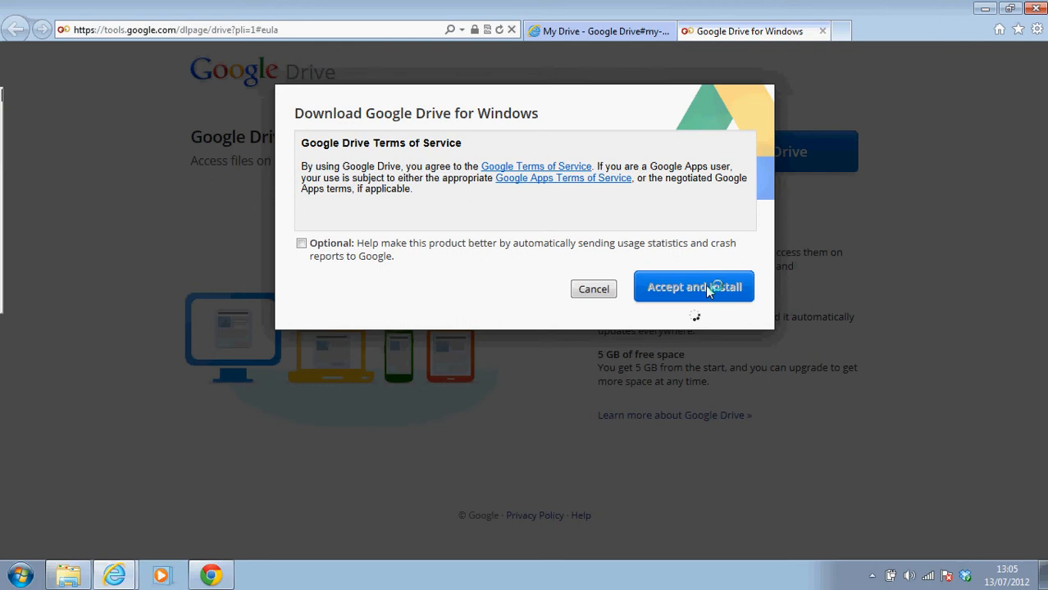
pyautogui.click(694, 287)
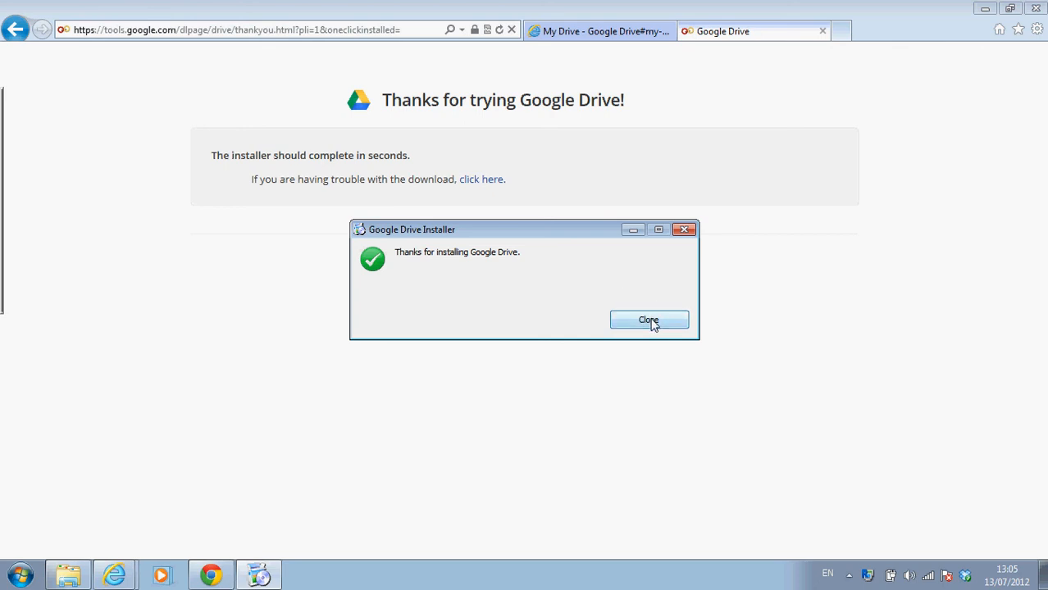
# Close the Google Drive Installer's installation-finished message.
pyautogui.click(648, 319)
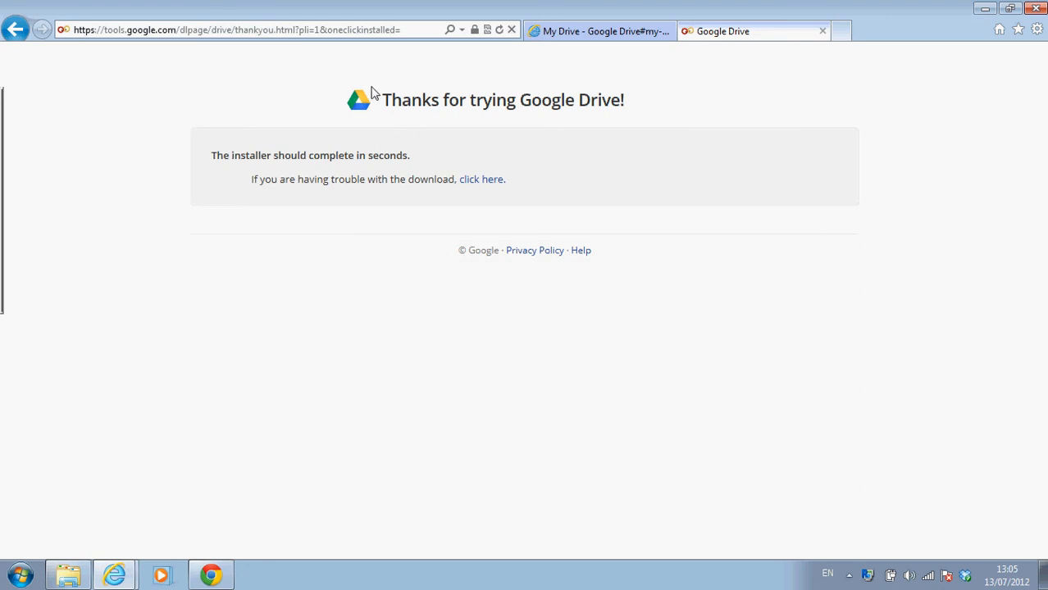
pyautogui.moveTo(371, 112)
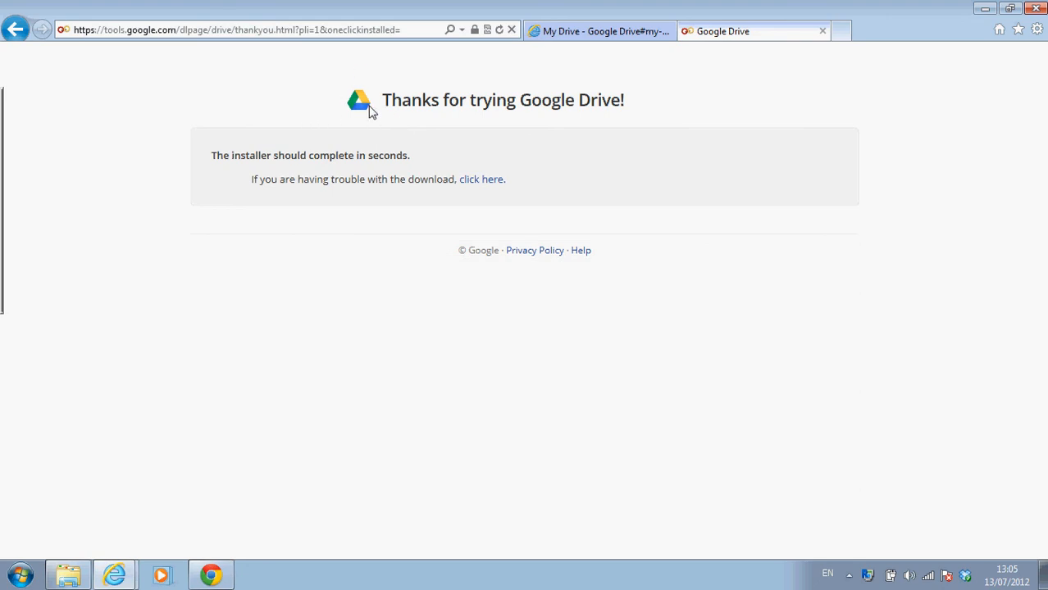
pyautogui.moveTo(284, 189)
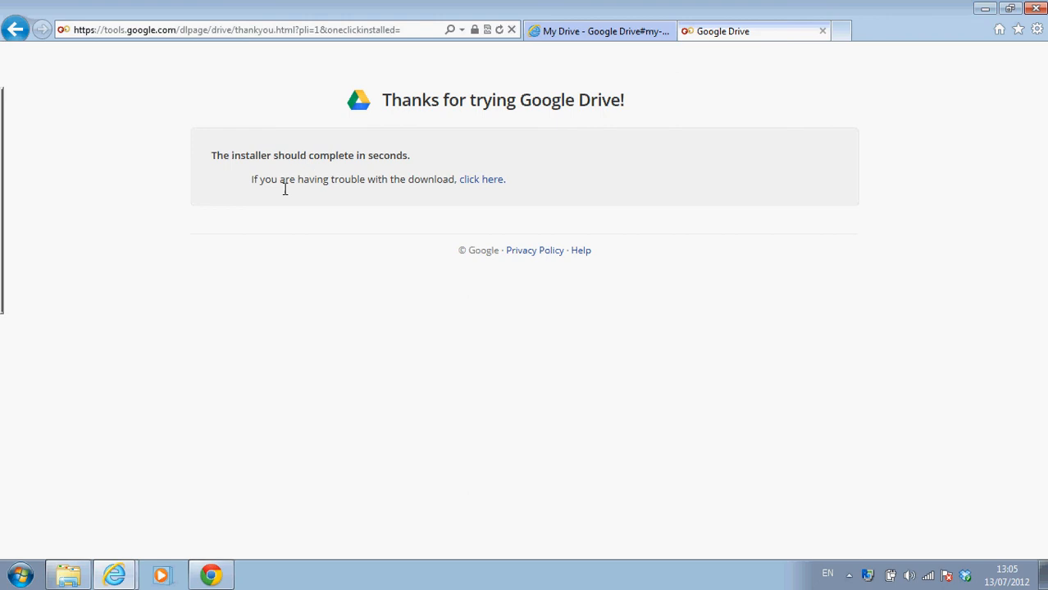
pyautogui.moveTo(810, 13)
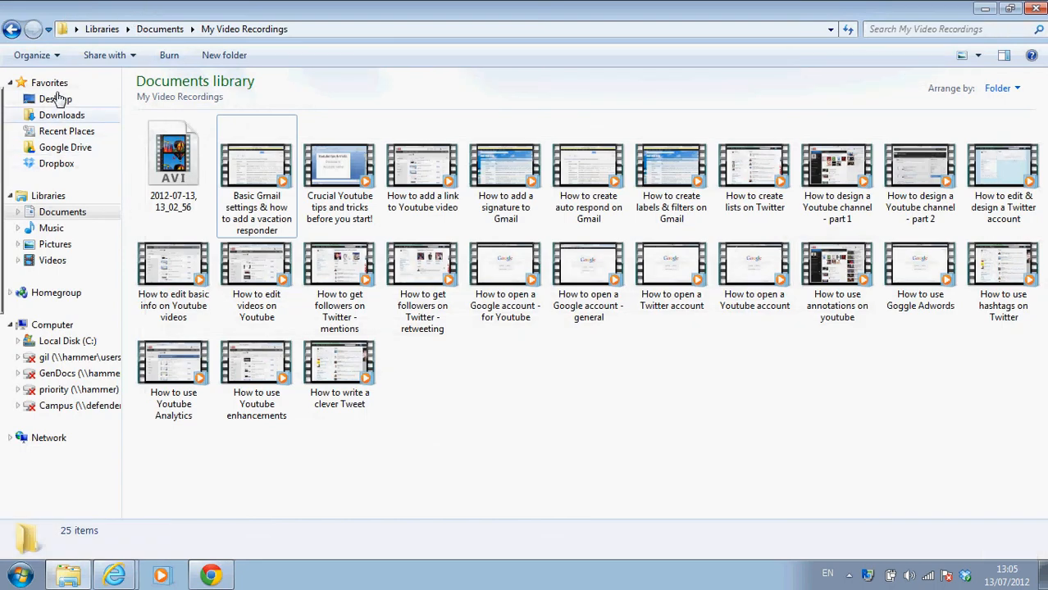
pyautogui.moveTo(39, 154)
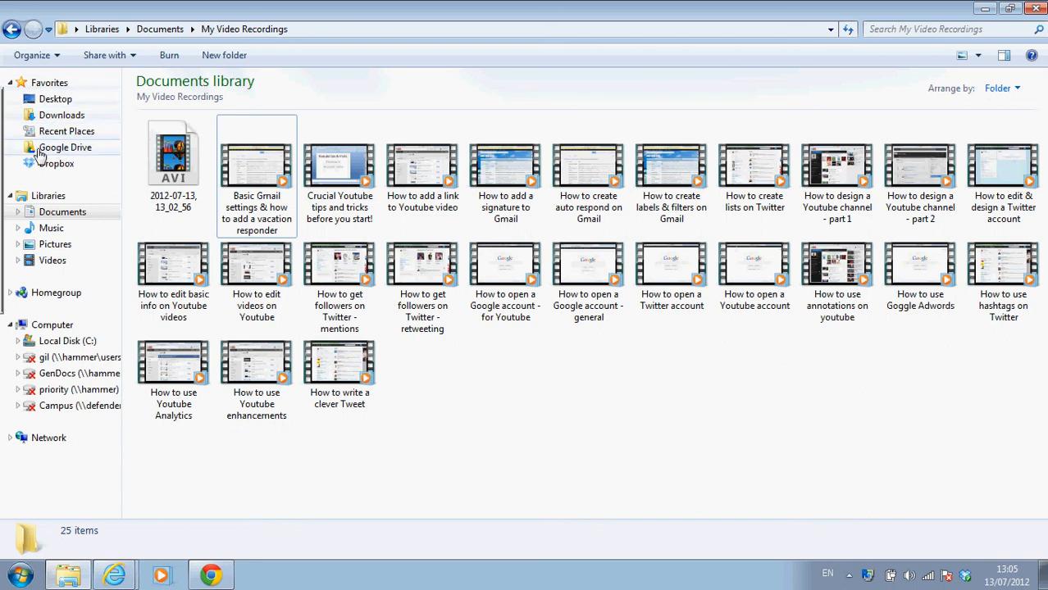
pyautogui.moveTo(59, 131)
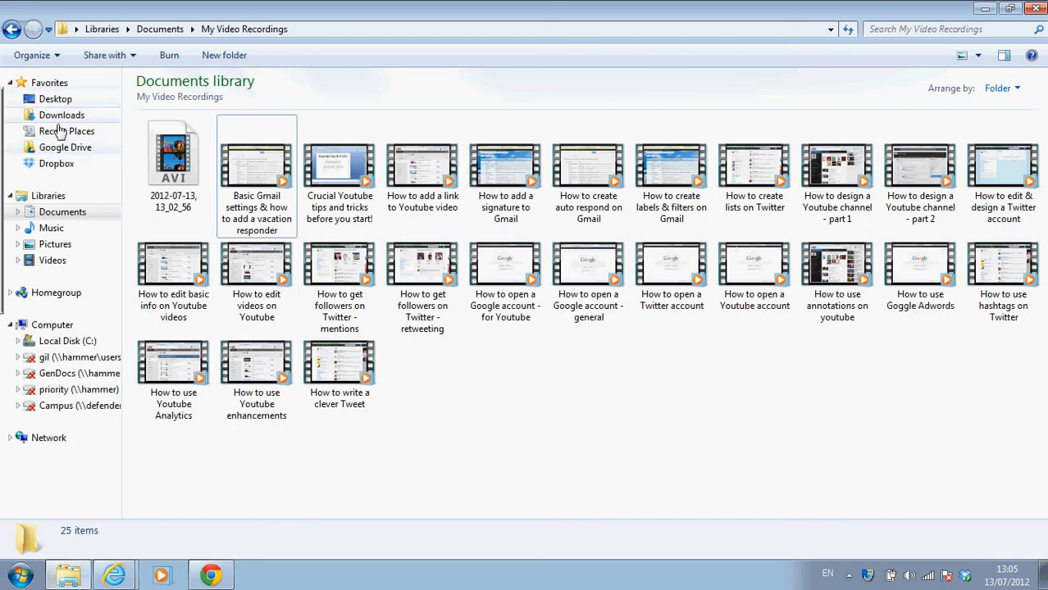
# Open Google Drive from Explorer's Favorites to see the gfx and movies folders.
pyautogui.click(66, 148)
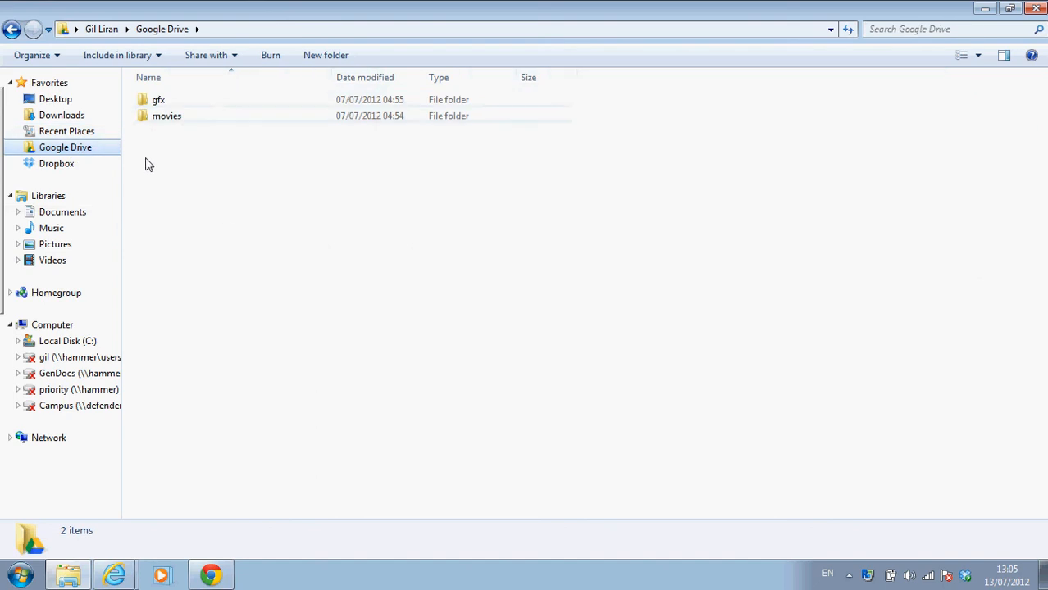
pyautogui.moveTo(205, 100)
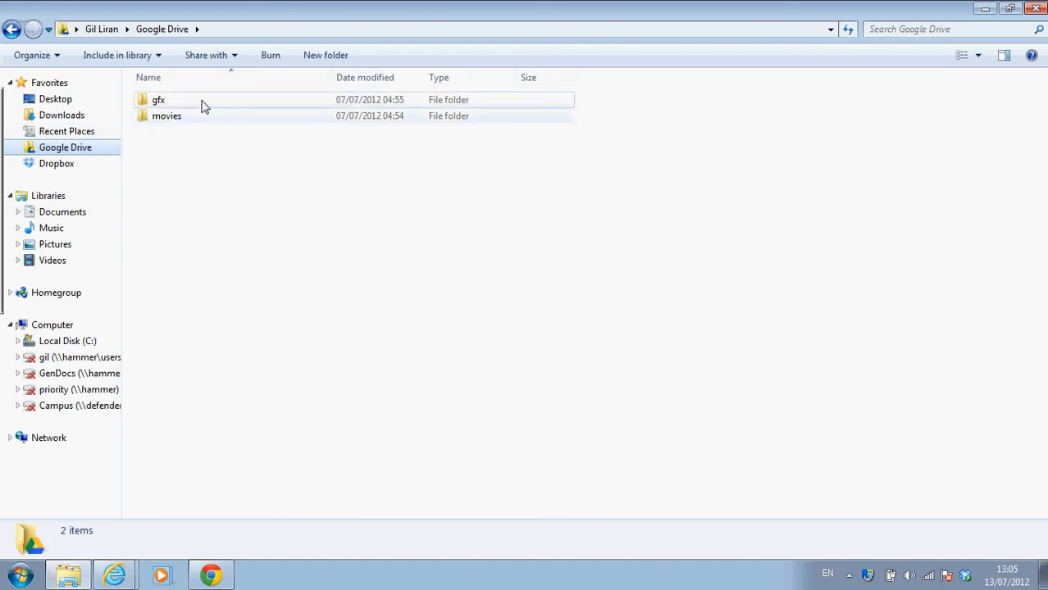
pyautogui.moveTo(158, 190)
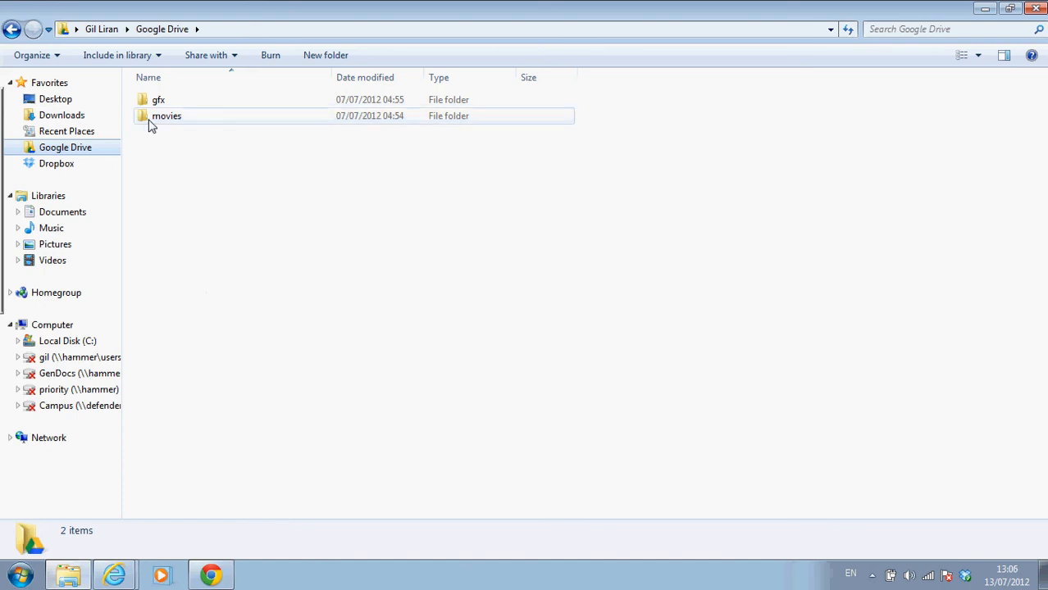
pyautogui.click(195, 161)
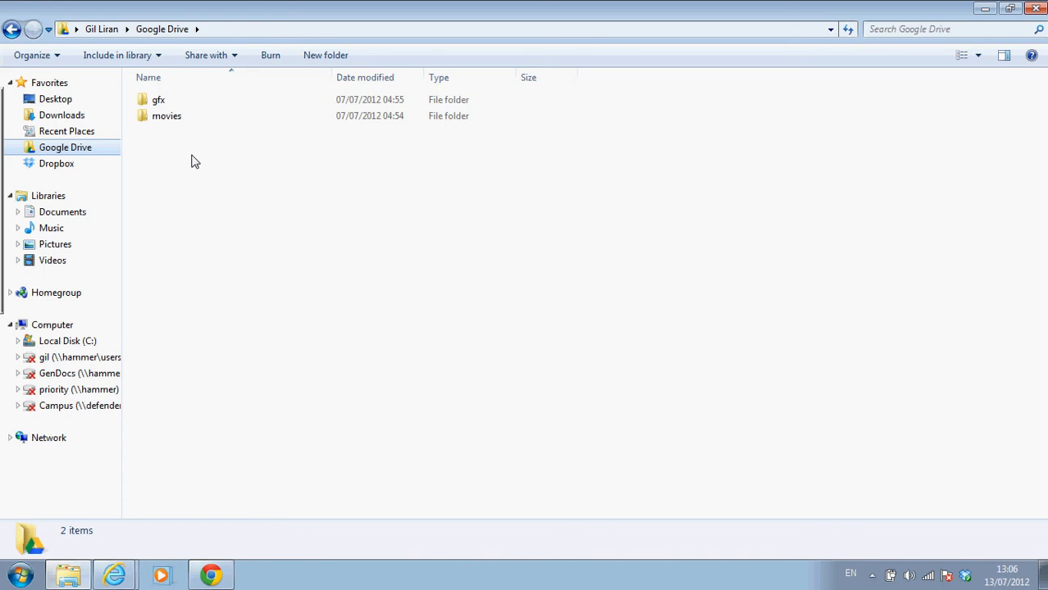
pyautogui.moveTo(156, 159)
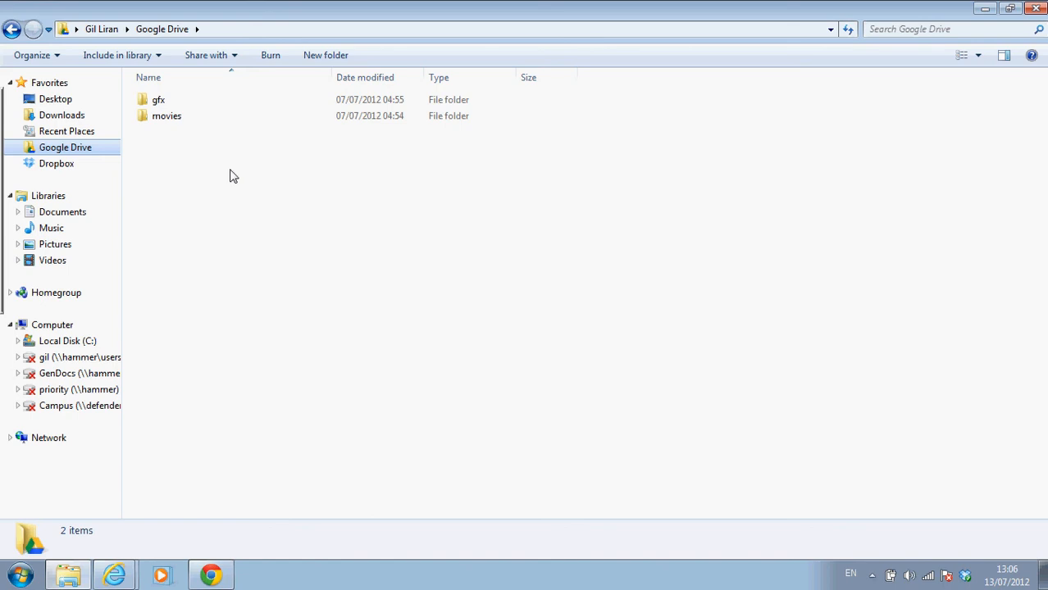
pyautogui.moveTo(870, 561)
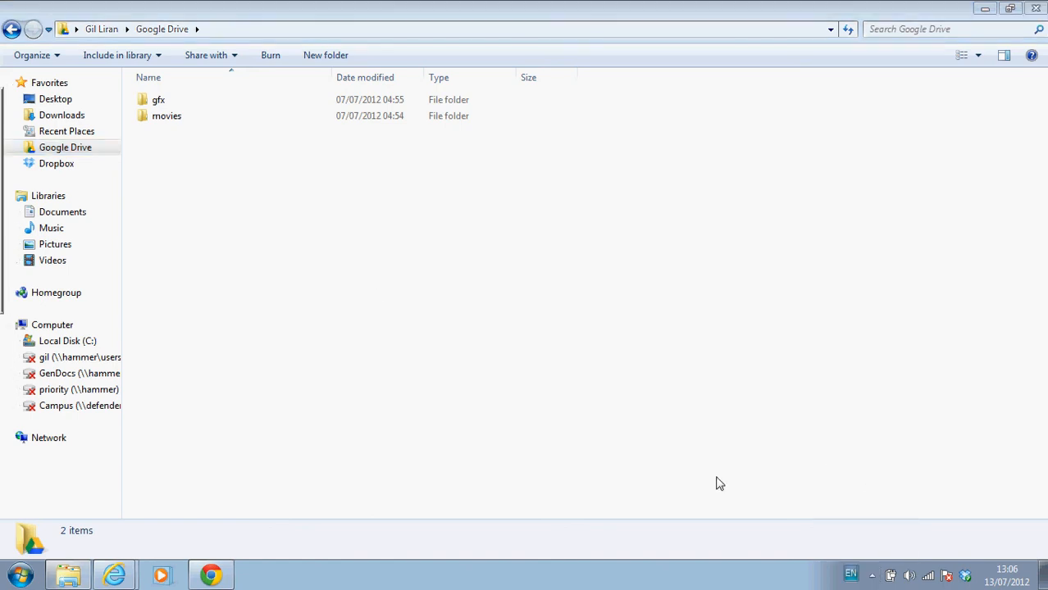
pyautogui.moveTo(552, 345)
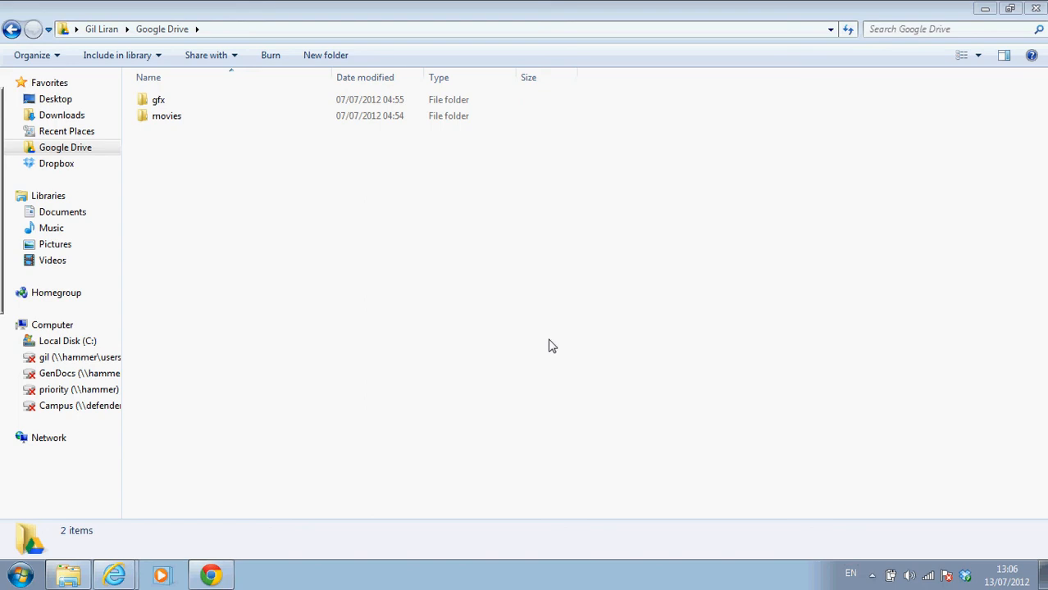